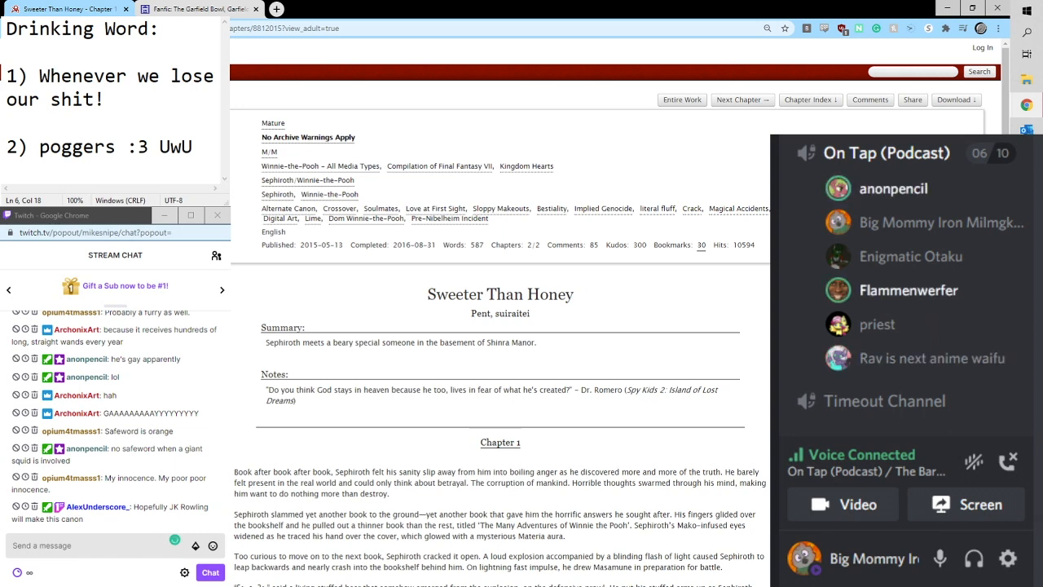
Scroll Sweeter Than Honey past the tags and summary to Chapter 1's opening paragraphs
{"action": "scroll", "scroll_direction": "down", "scroll_amount": 3}
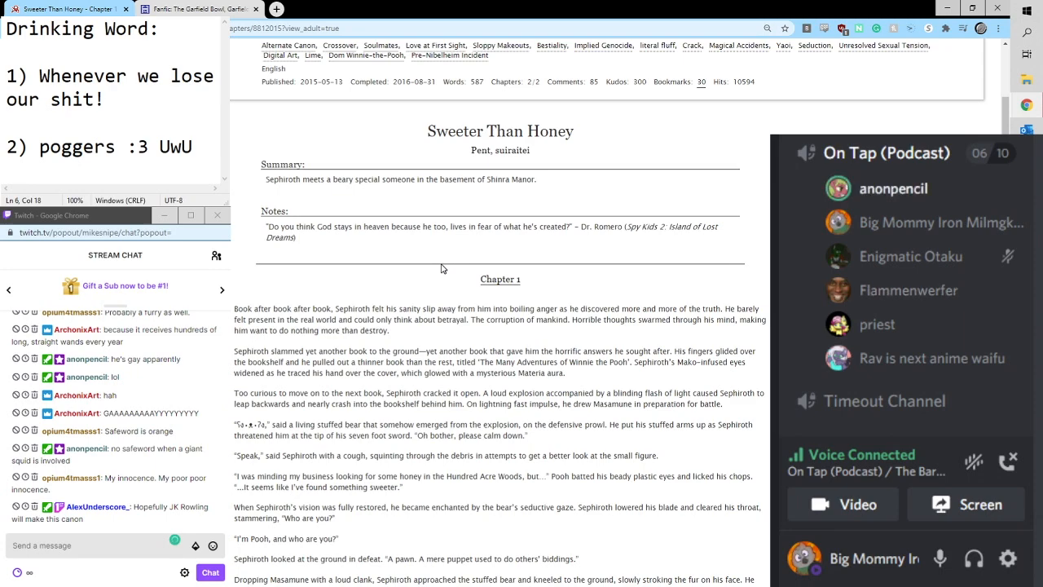
{"action": "scroll", "scroll_direction": "down", "scroll_amount": 3}
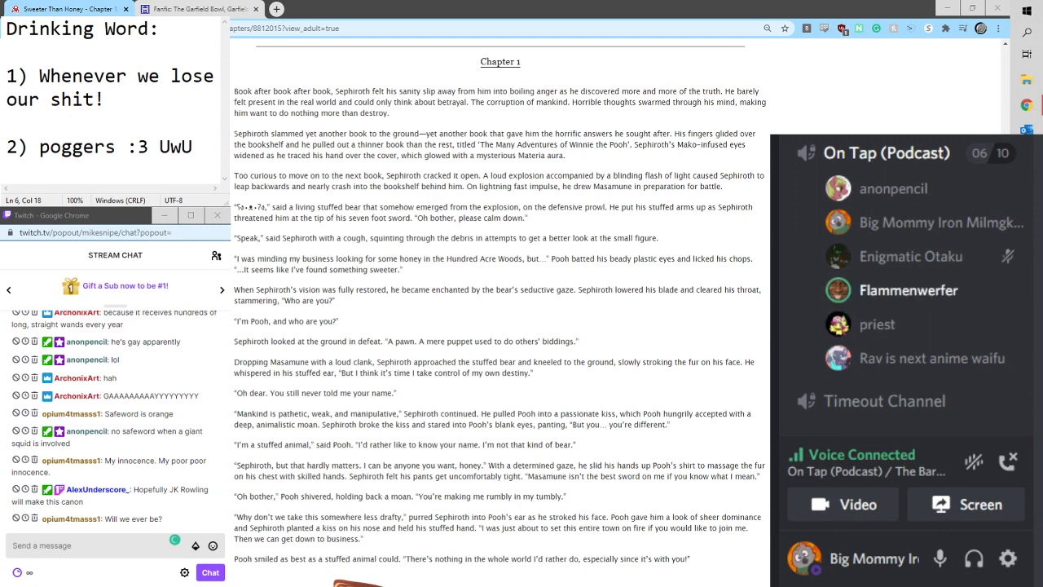
{"action": "scroll", "scroll_direction": "down", "scroll_amount": 3}
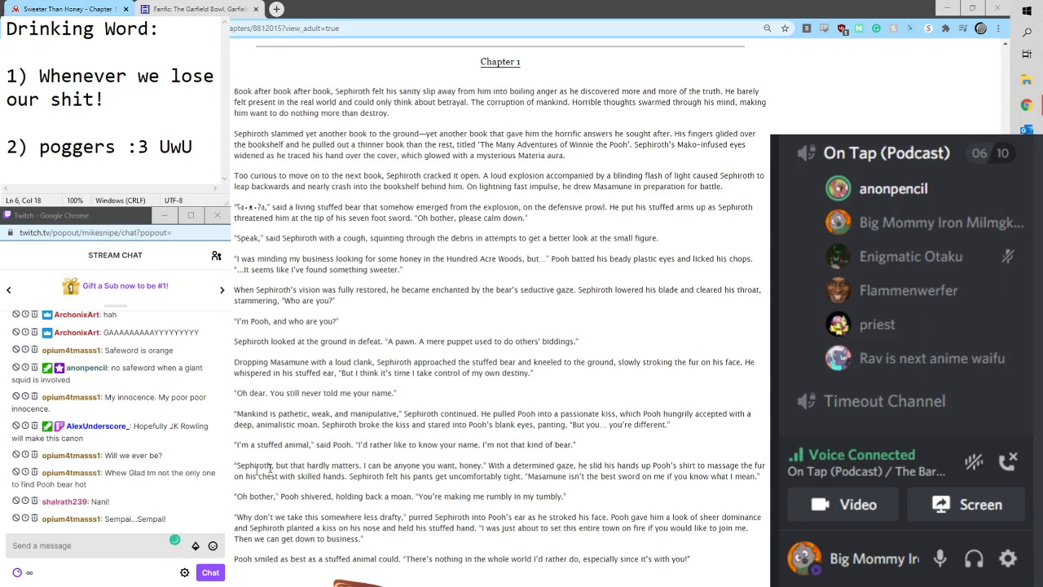
{"action": "mouse_move", "coordinate": [267, 205]}
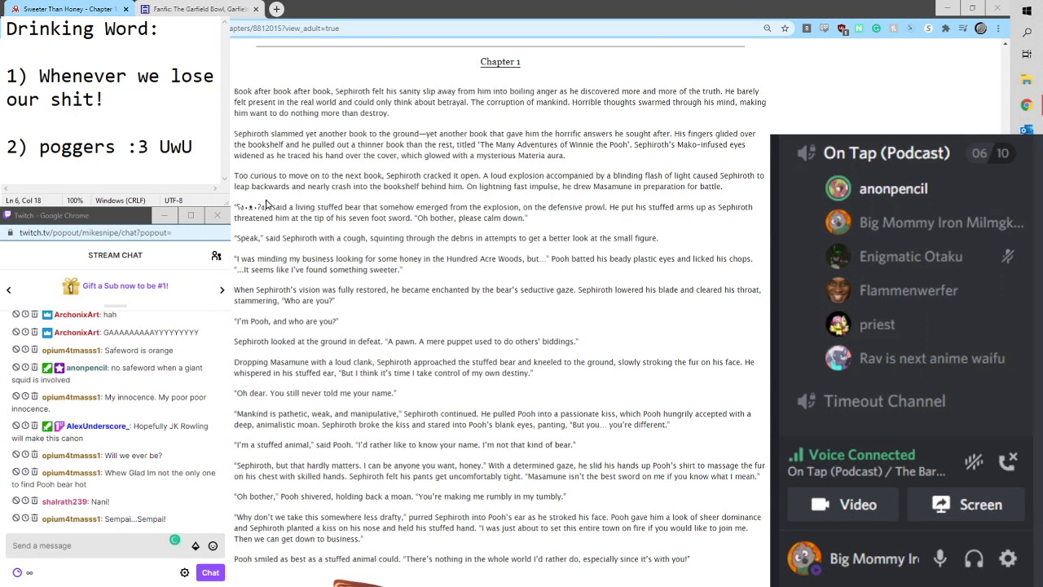
Post the story's bear-face emoticon in Twitch chat and mute the voice channel microphone
{"action": "double_click", "coordinate": [249, 206]}
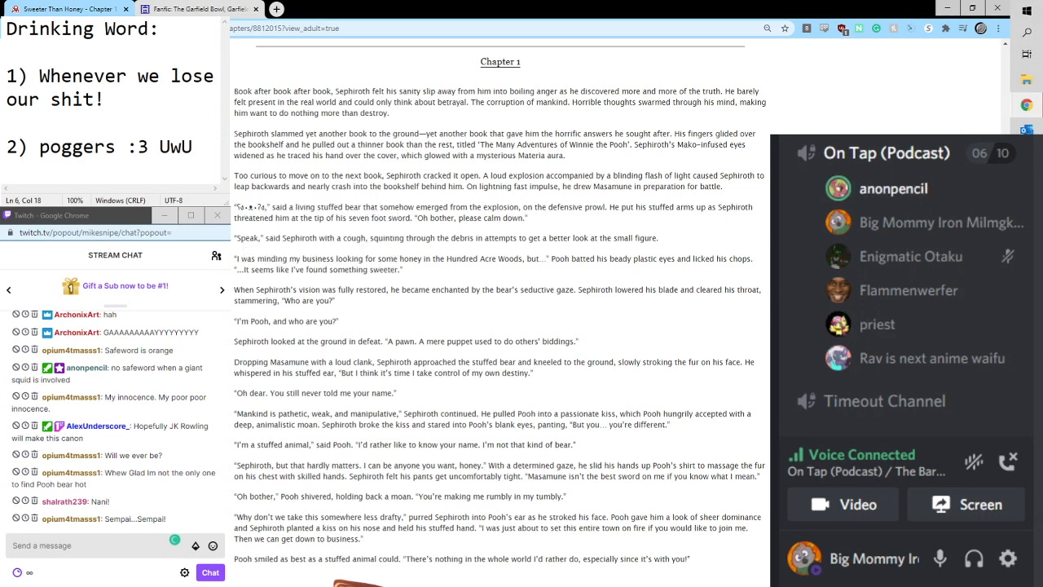
{"action": "left_click", "coordinate": [81, 547]}
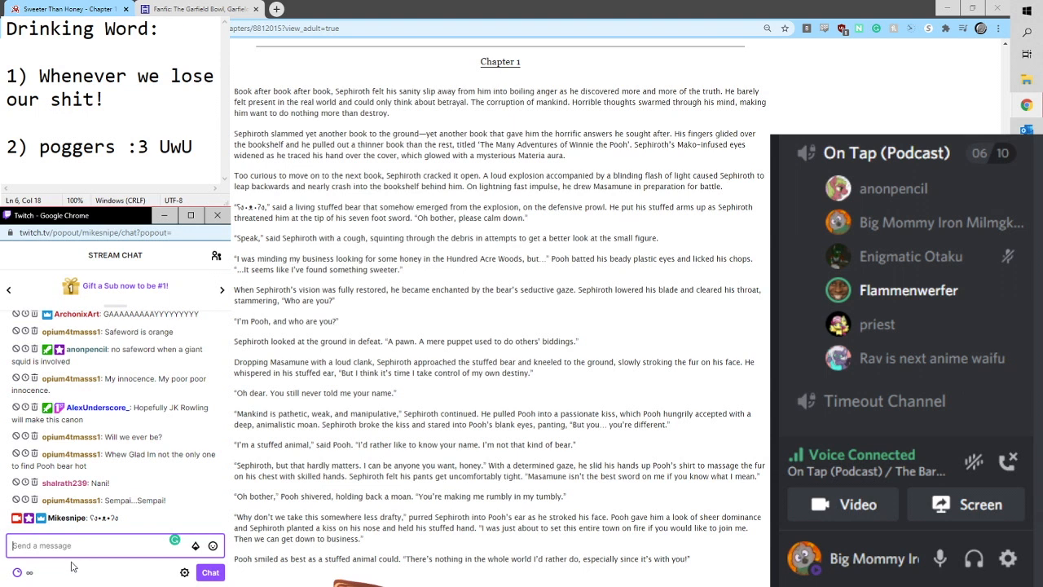
{"action": "mouse_move", "coordinate": [76, 562]}
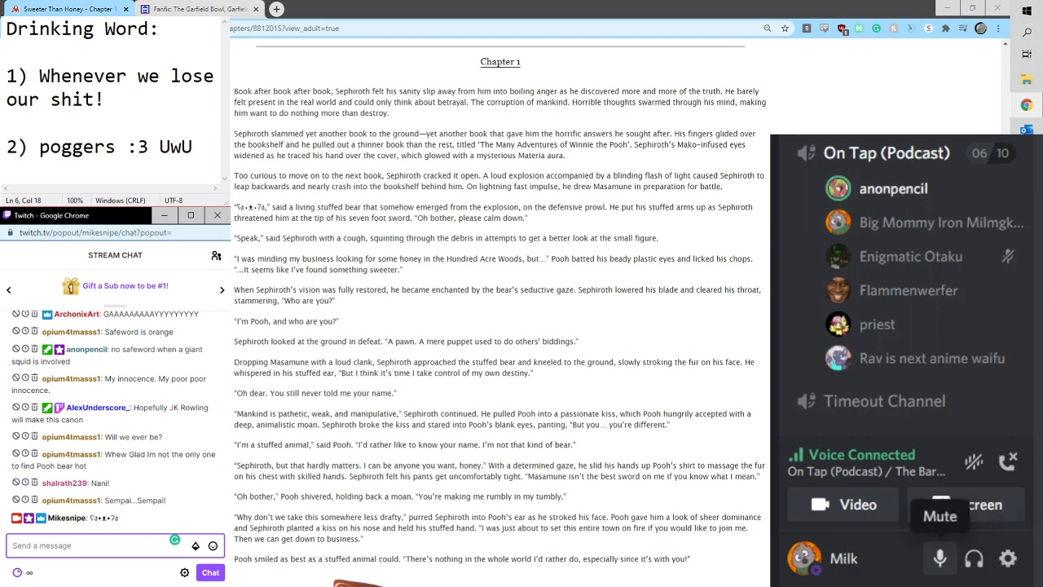
{"action": "left_click", "coordinate": [937, 559]}
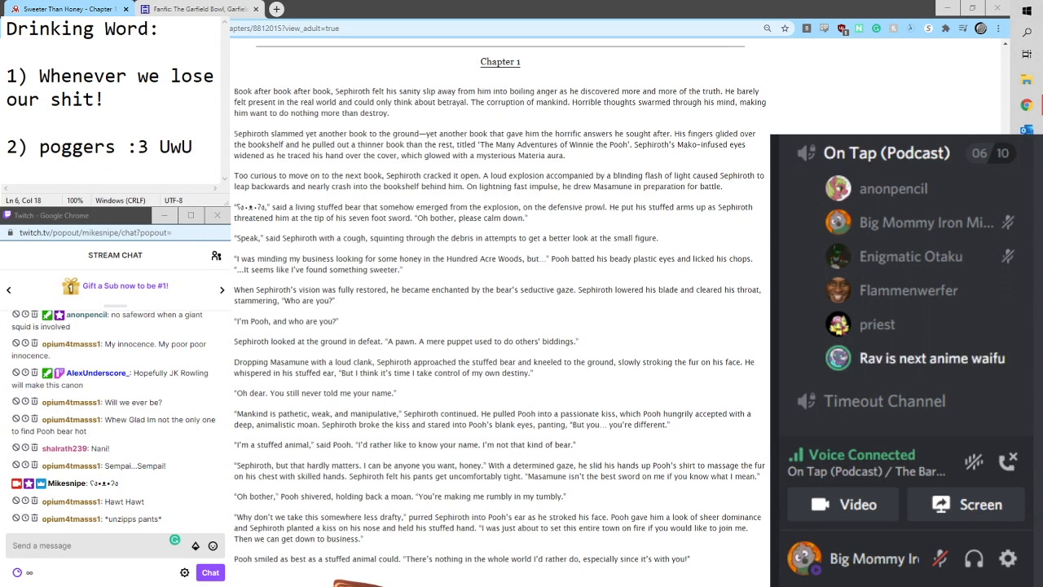
{"action": "scroll", "scroll_direction": "down", "scroll_amount": 3}
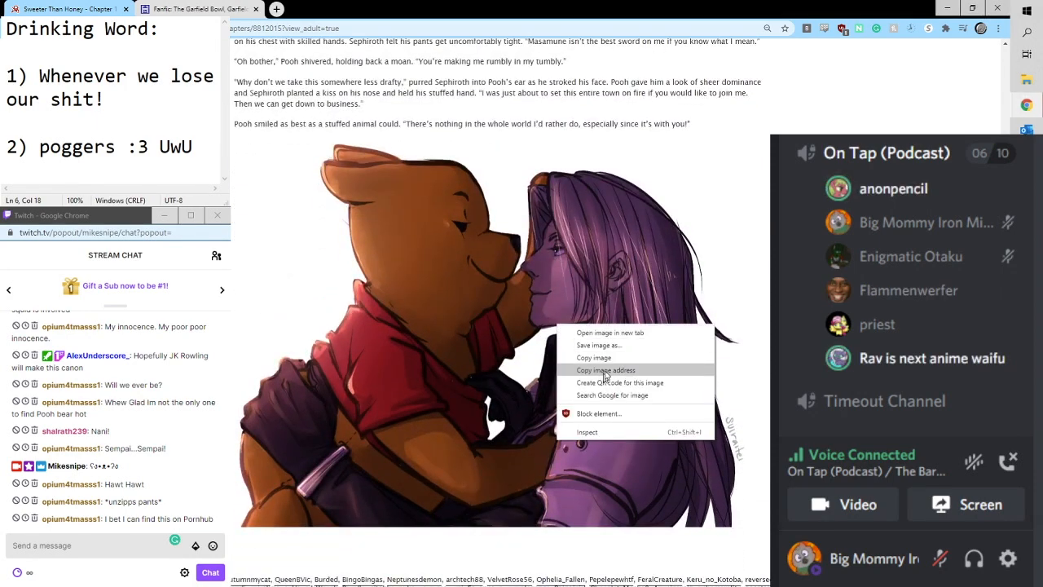
Copy the Pooh and Sephiroth illustration's web address and the image itself
{"action": "left_click", "coordinate": [606, 369]}
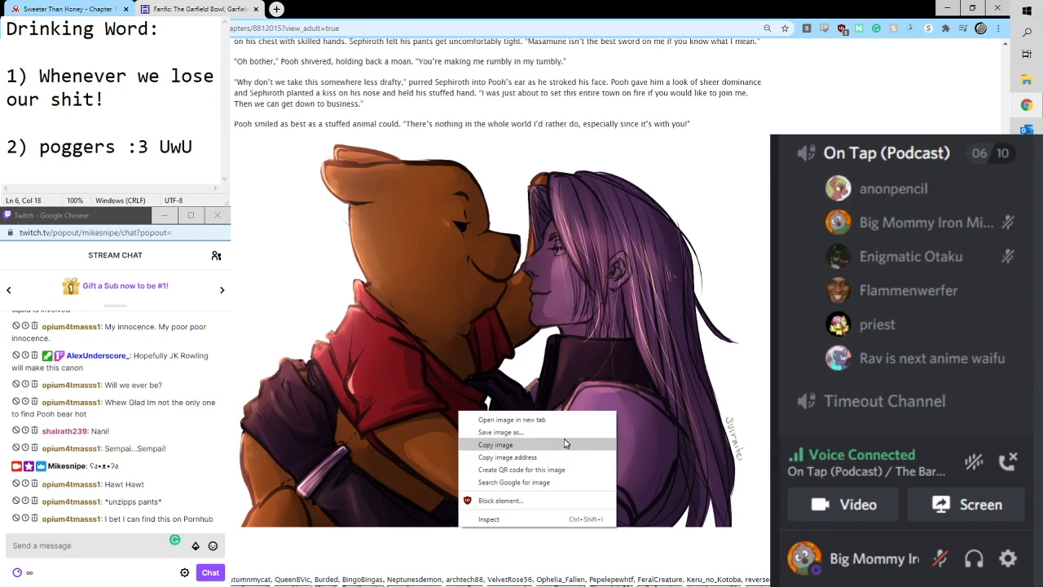
{"action": "left_click", "coordinate": [494, 444]}
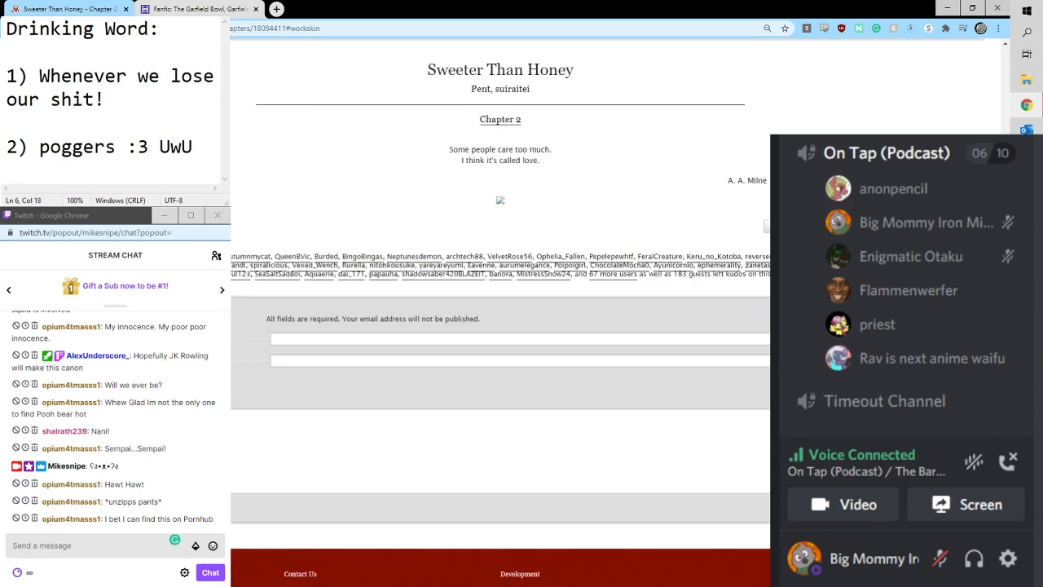
{"action": "type", "text": "http://i.imgur.com/hN6v9nA.png"}
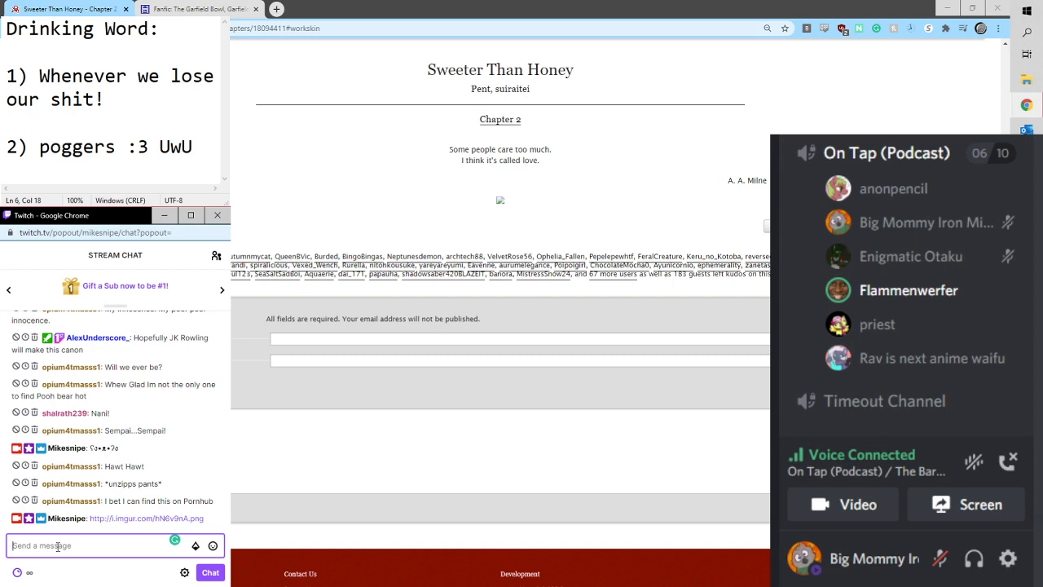
{"action": "mouse_move", "coordinate": [624, 258]}
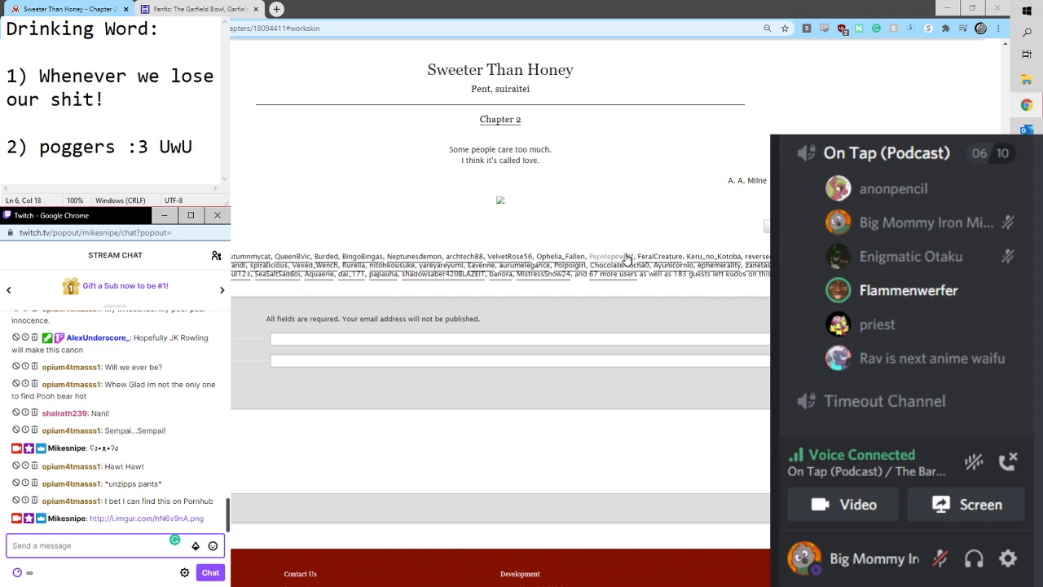
{"action": "right_click", "coordinate": [500, 201]}
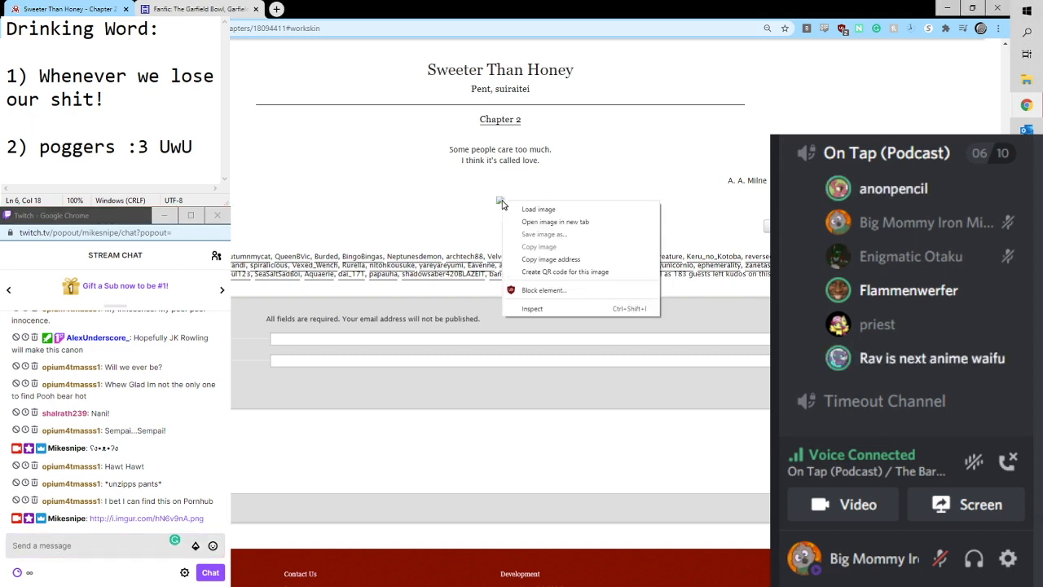
{"action": "mouse_move", "coordinate": [538, 209]}
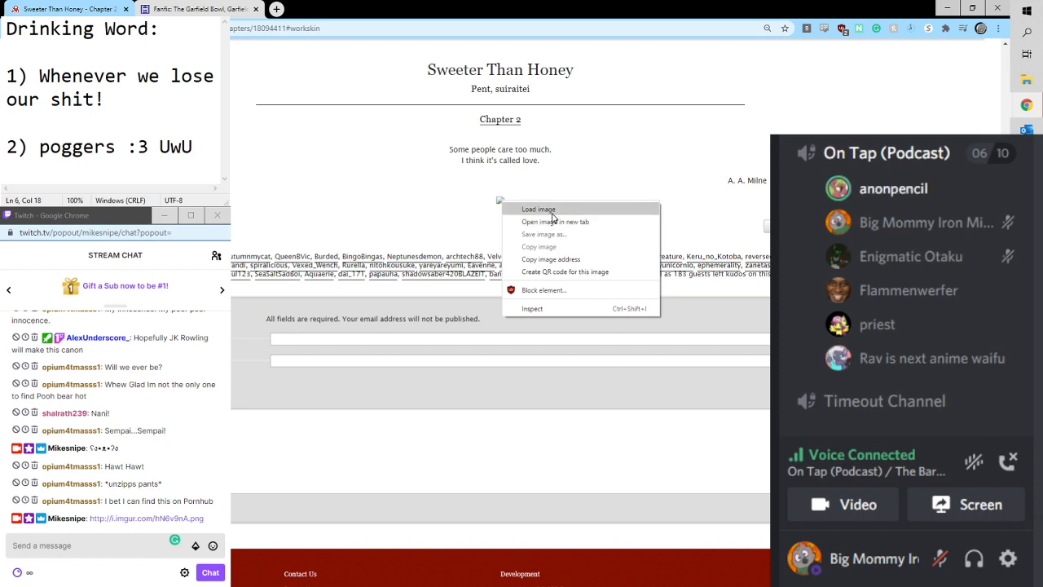
{"action": "left_click", "coordinate": [537, 209]}
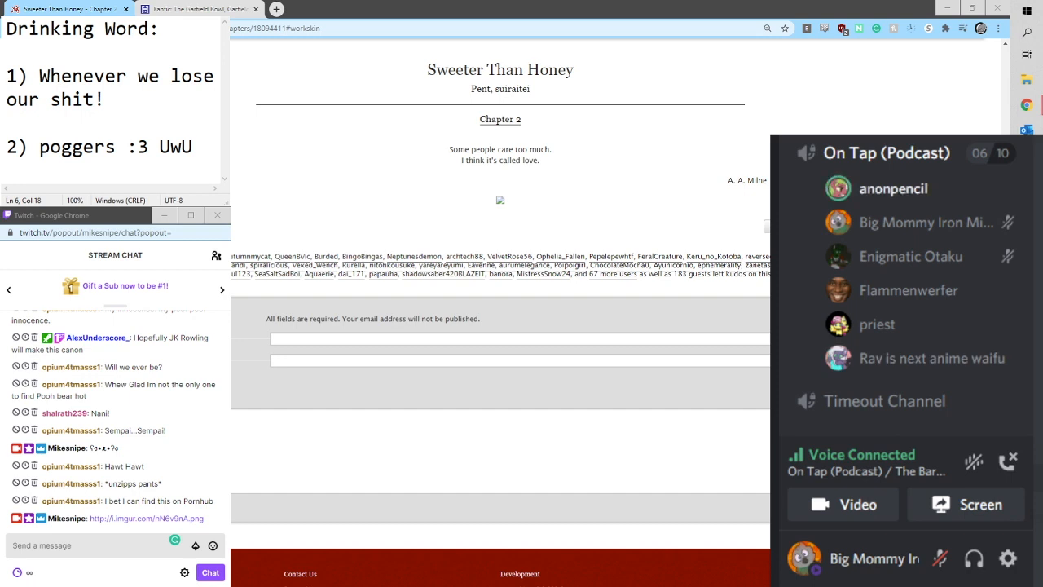
{"action": "left_click", "coordinate": [404, 9]}
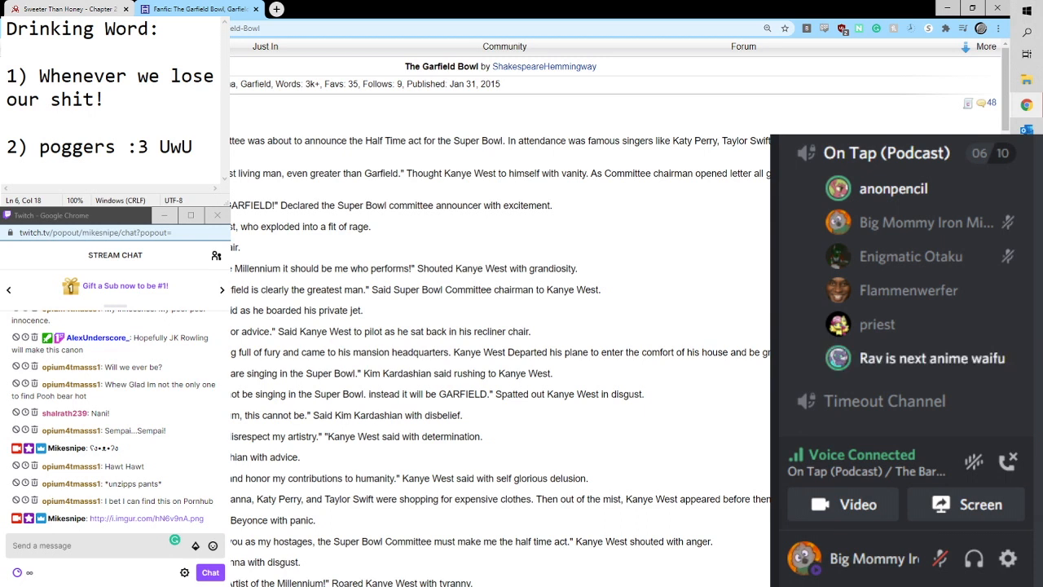
Shrink Chrome to a smaller centred window and scroll The Garfield Bowl's opening paragraphs
{"action": "left_click", "coordinate": [74, 9]}
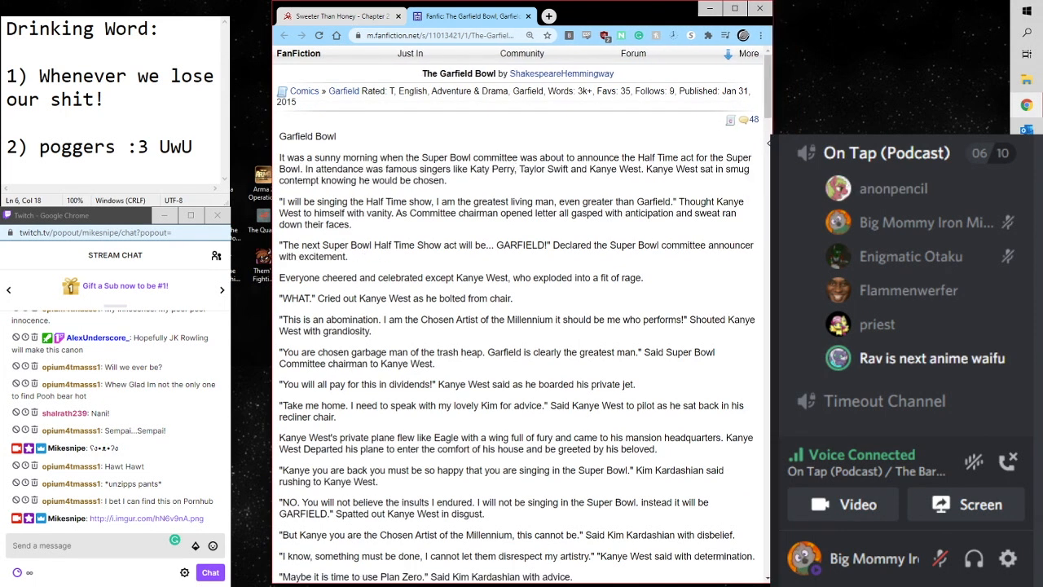
{"action": "scroll", "scroll_direction": "down", "scroll_amount": 3}
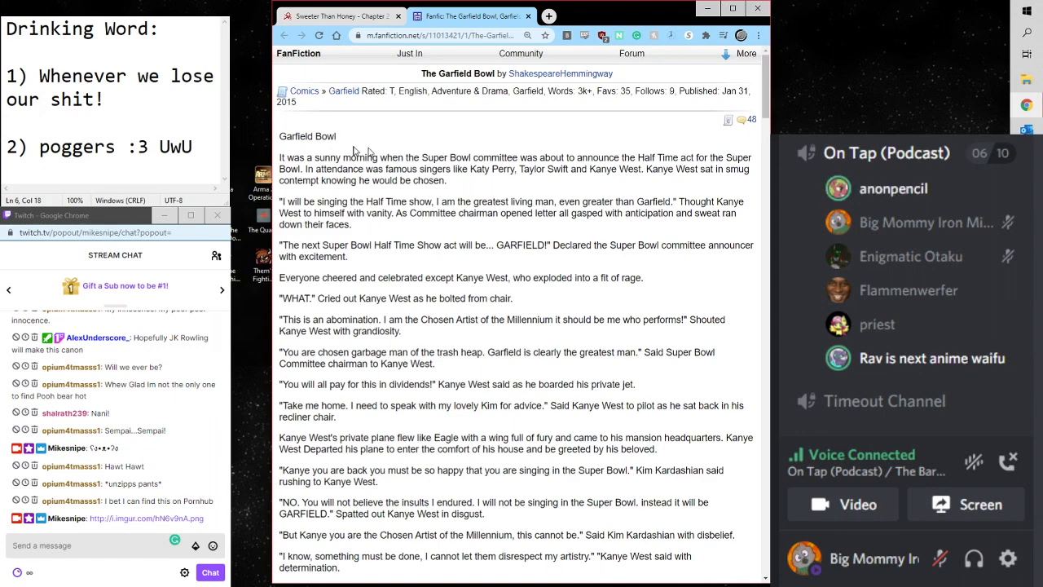